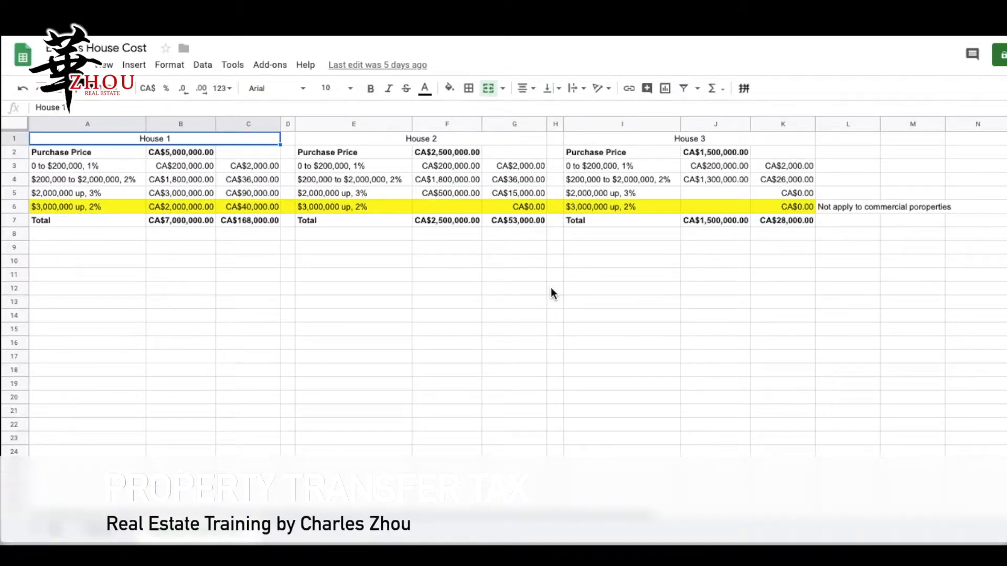
pyautogui.moveTo(261, 158)
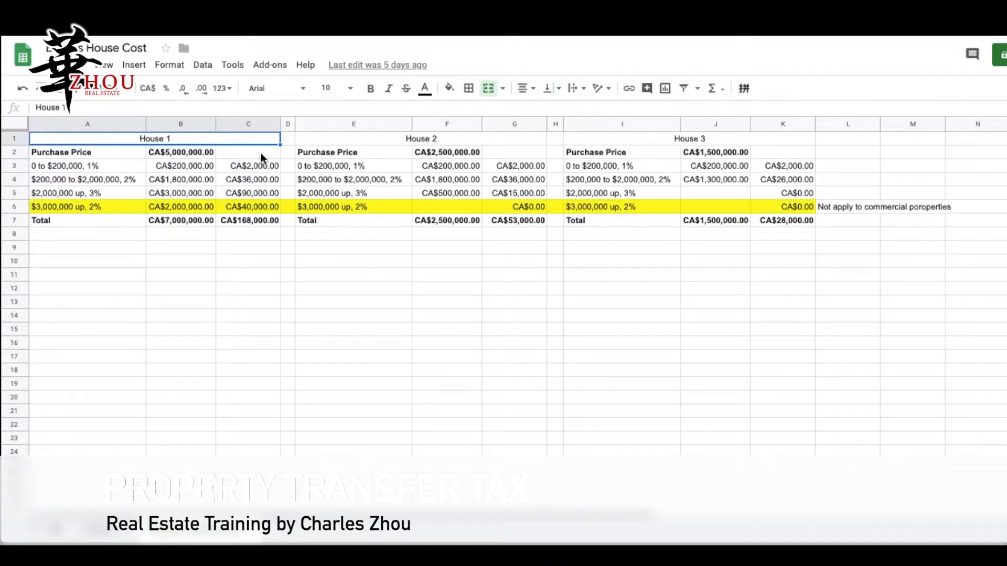
pyautogui.moveTo(505, 142)
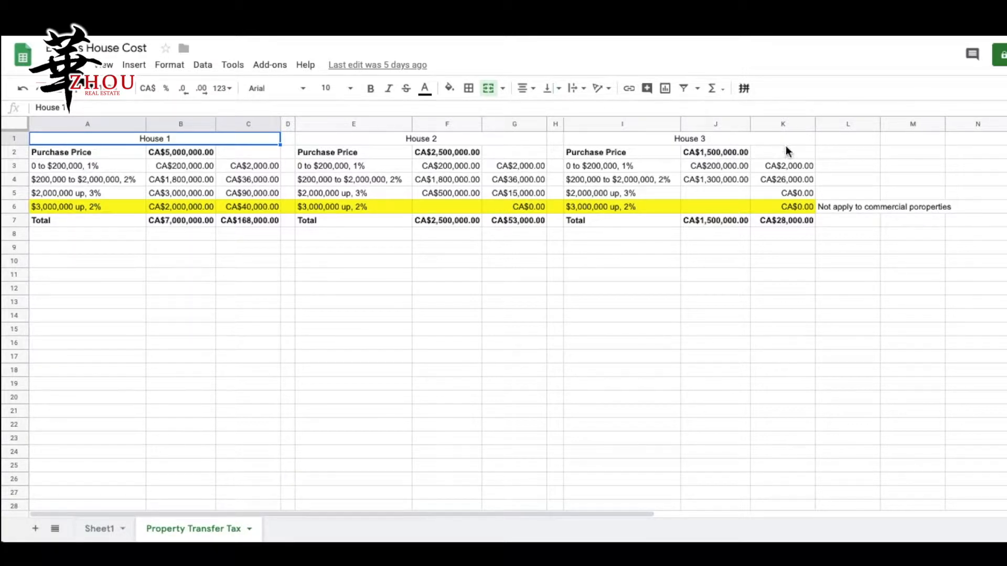
pyautogui.moveTo(835, 153)
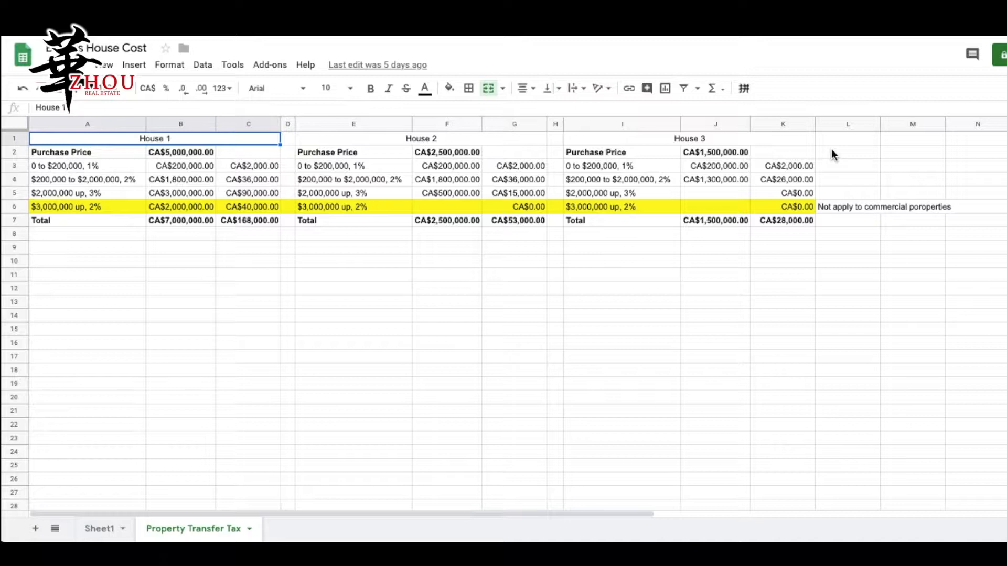
pyautogui.moveTo(290, 156)
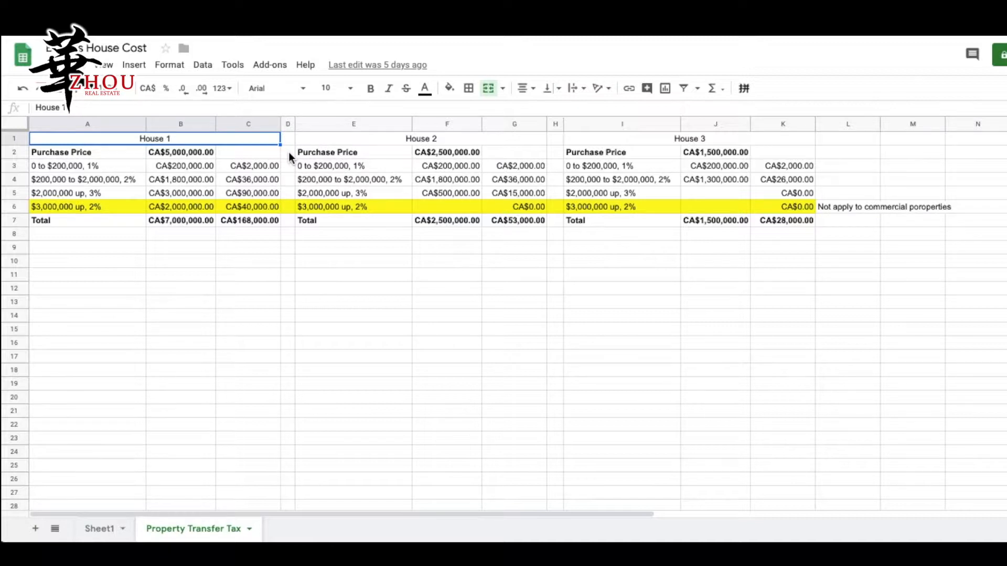
pyautogui.moveTo(288, 172)
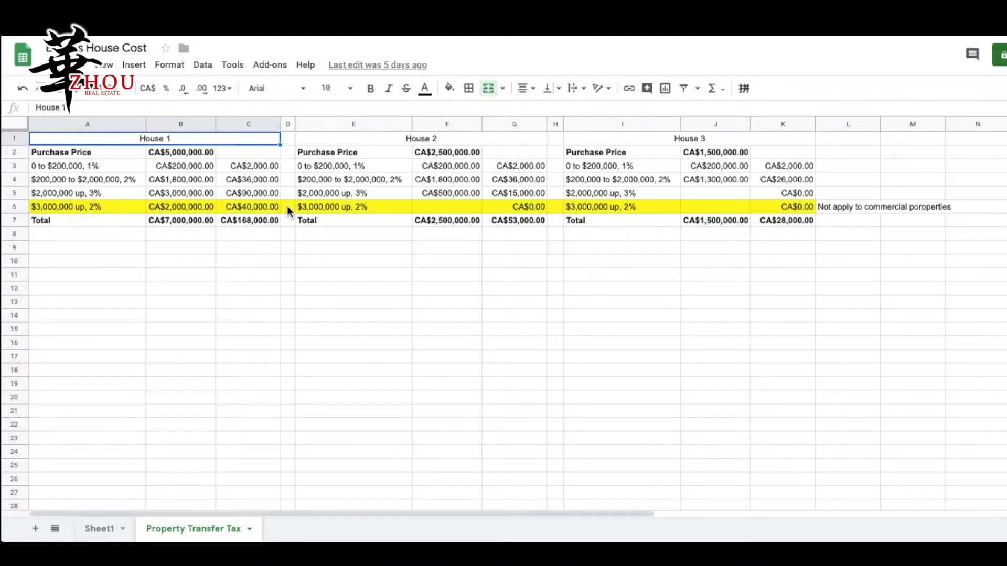
pyautogui.moveTo(247, 235)
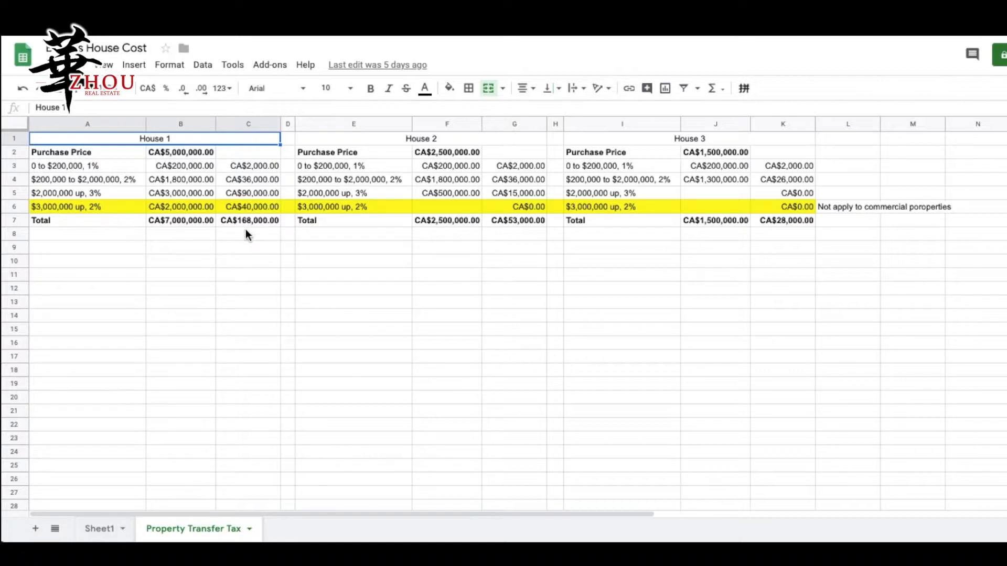
pyautogui.moveTo(254, 235)
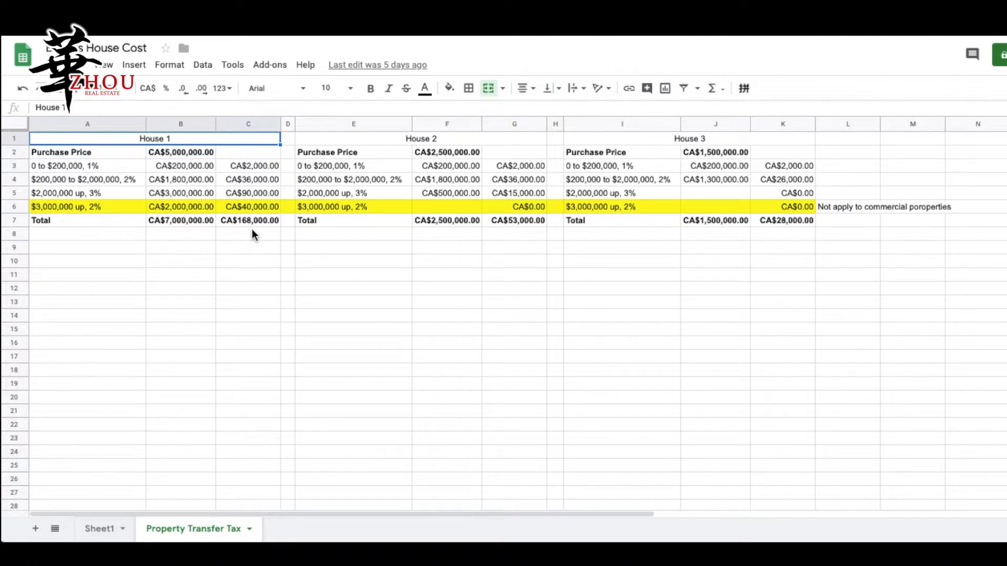
pyautogui.moveTo(366, 238)
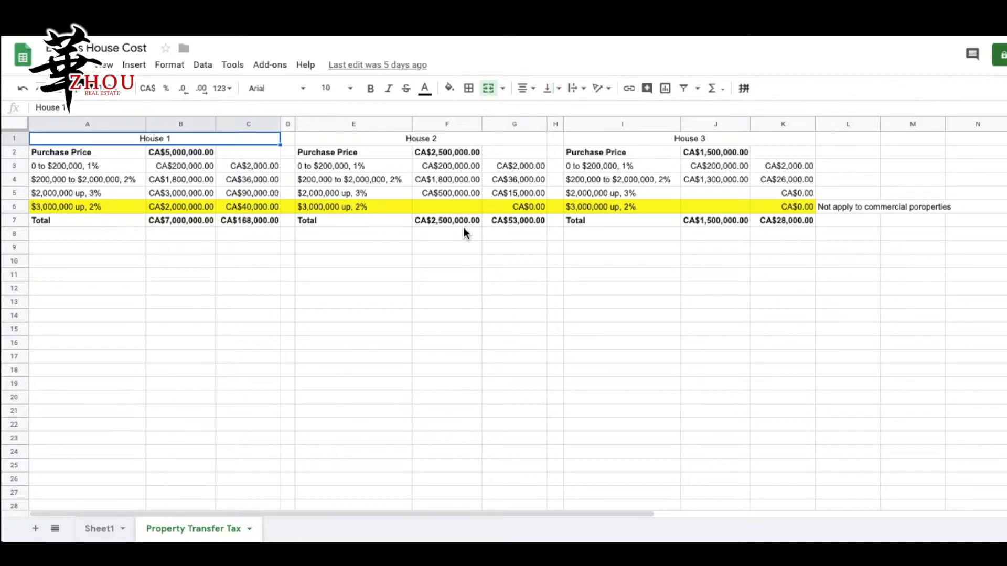
pyautogui.moveTo(546, 172)
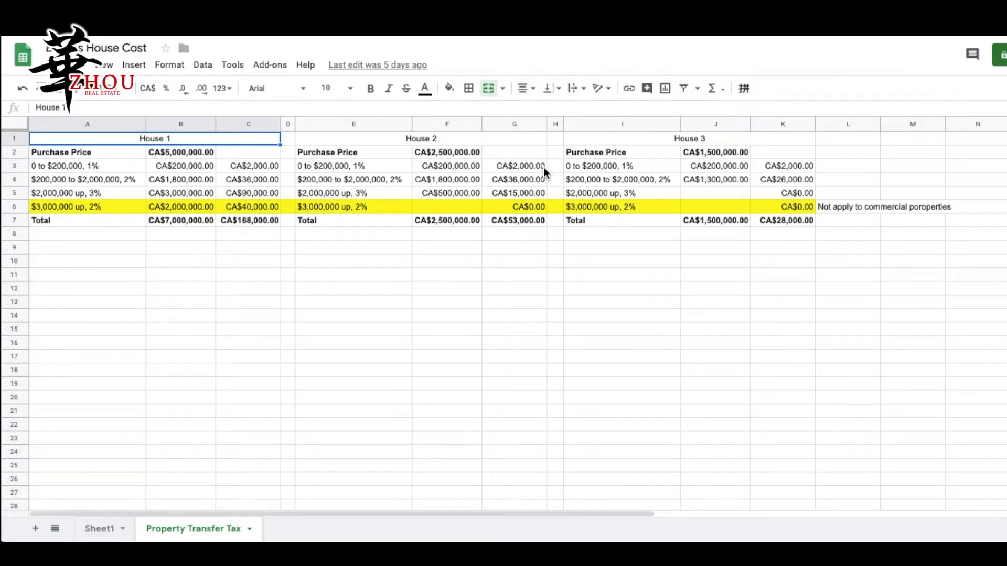
pyautogui.moveTo(557, 172)
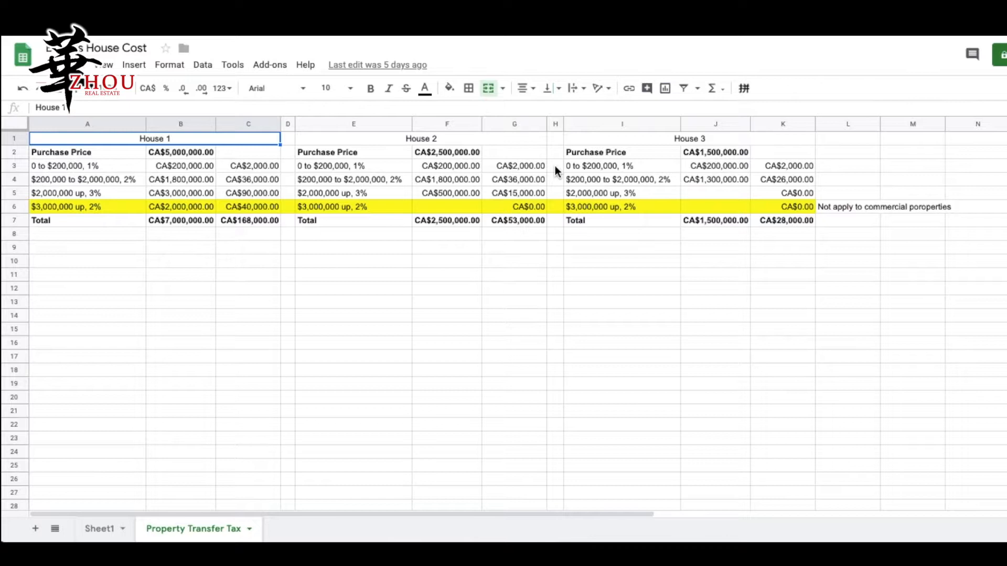
pyautogui.moveTo(558, 187)
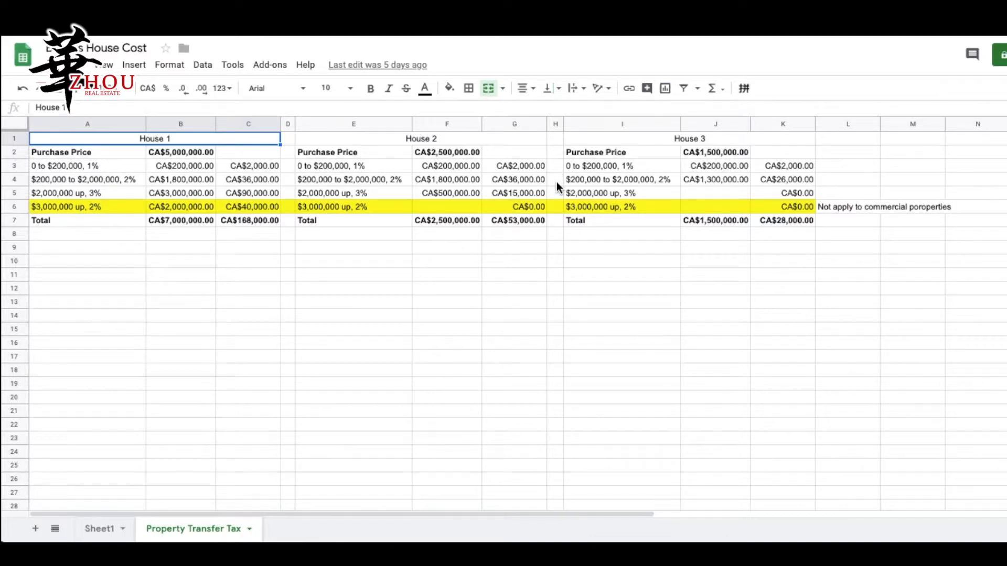
pyautogui.moveTo(559, 193)
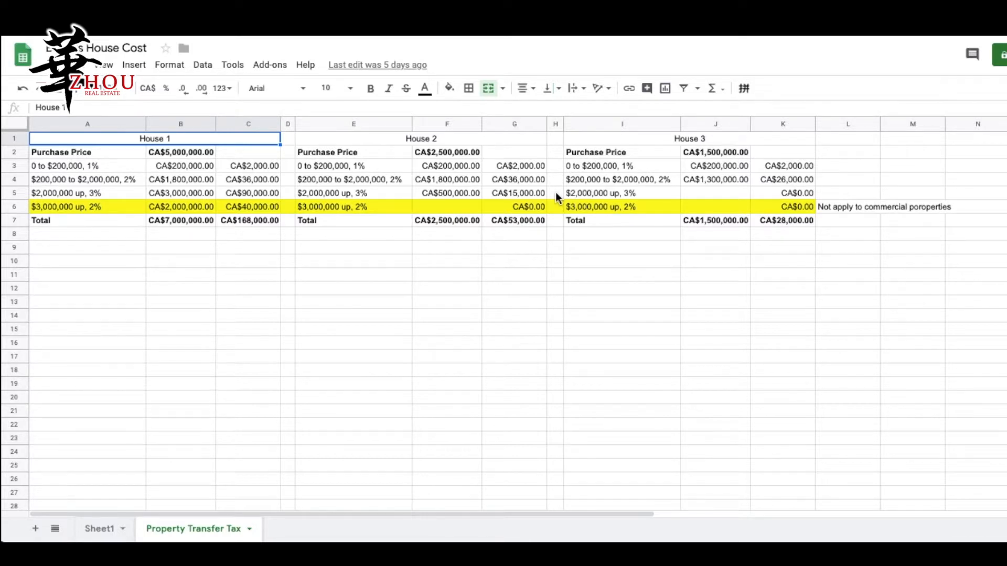
pyautogui.moveTo(557, 212)
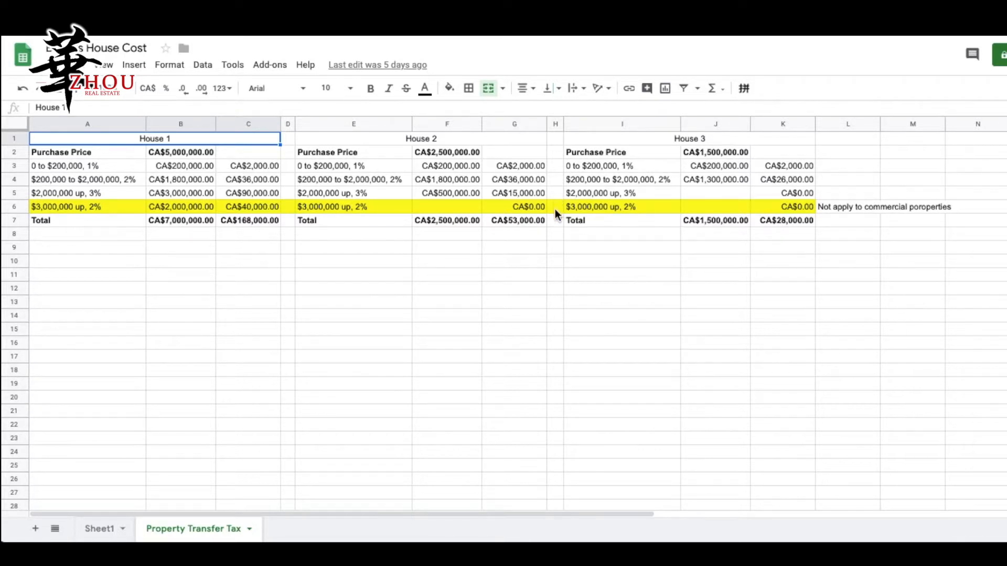
pyautogui.moveTo(554, 225)
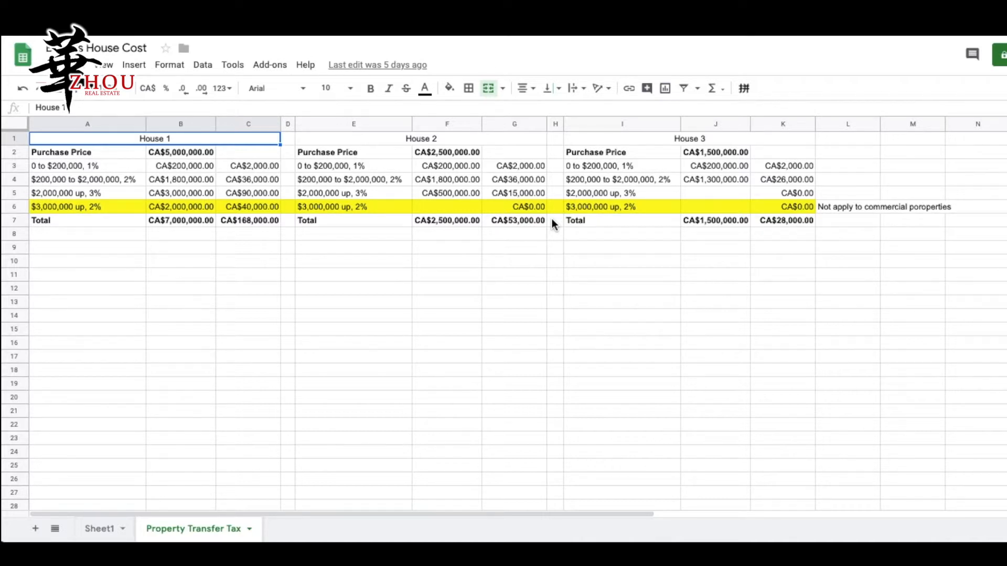
pyautogui.moveTo(726, 269)
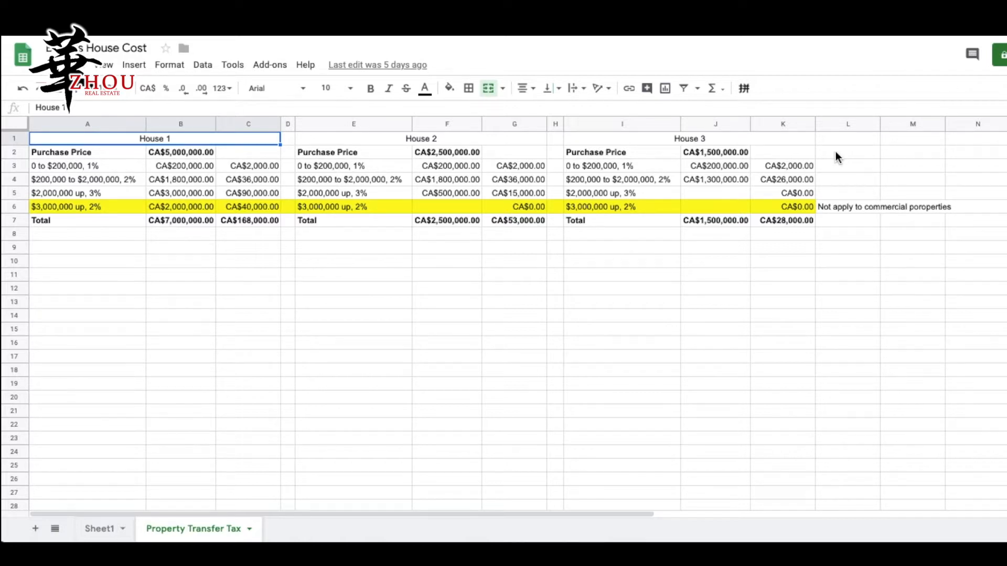
pyautogui.moveTo(837, 174)
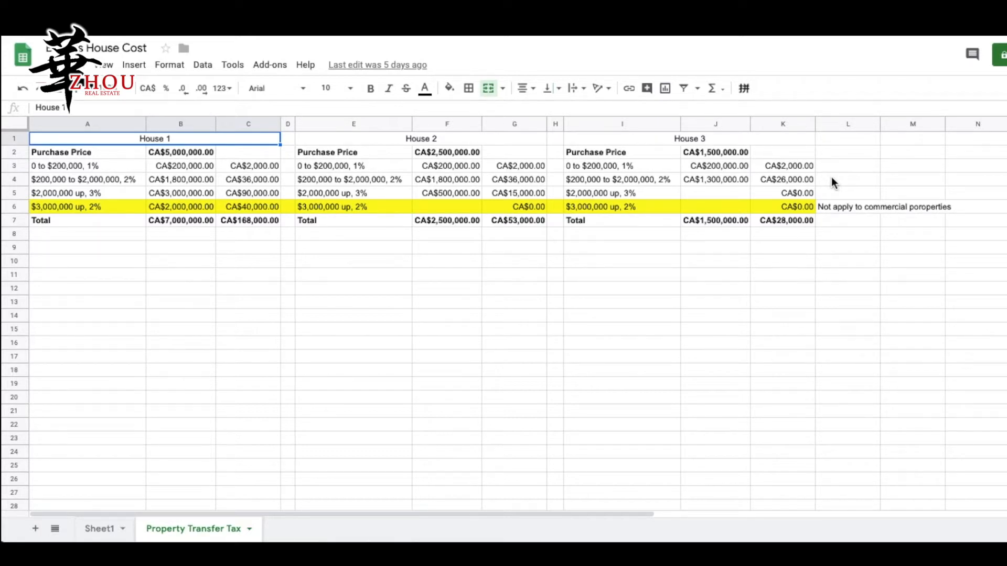
pyautogui.moveTo(778, 237)
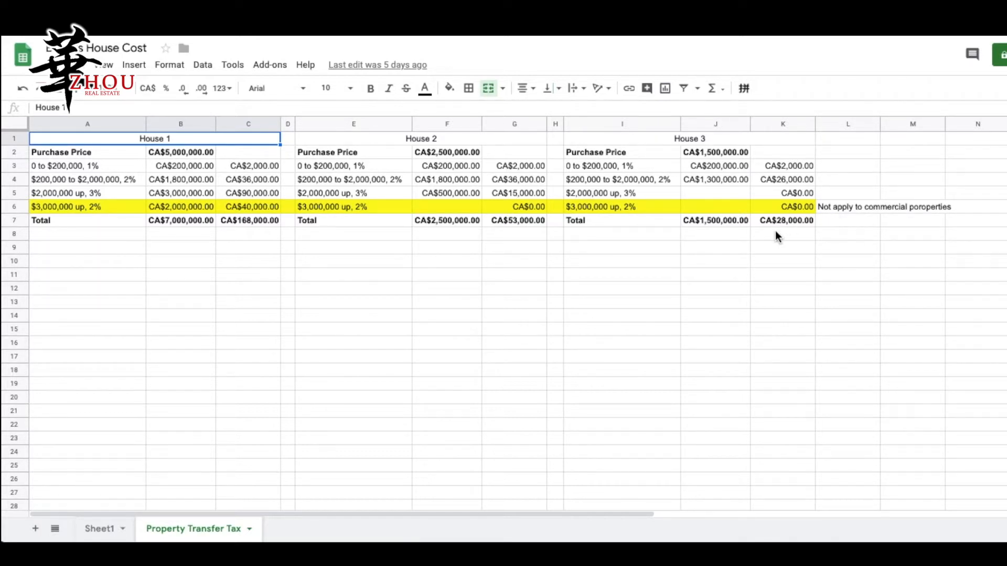
pyautogui.moveTo(785, 238)
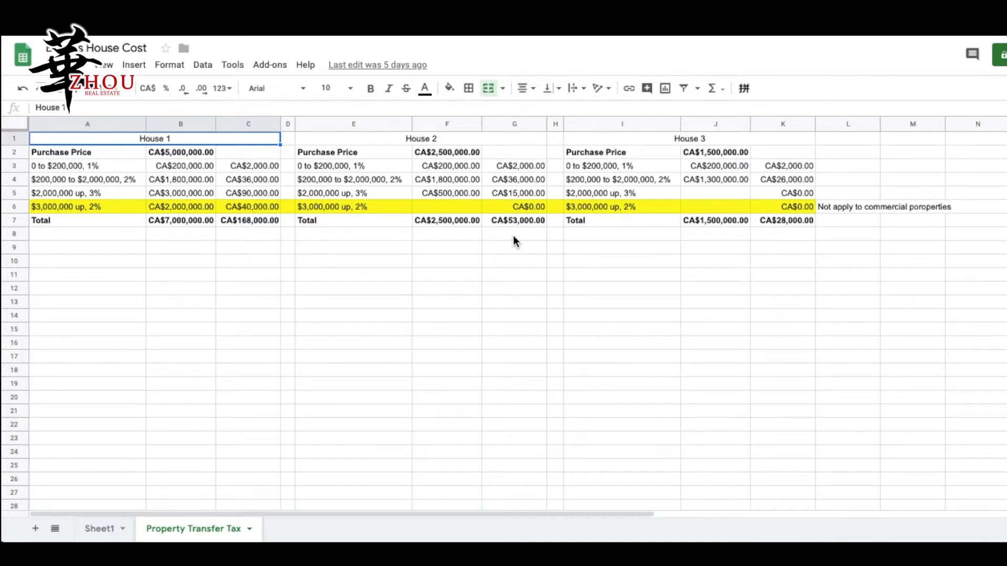
pyautogui.moveTo(322, 268)
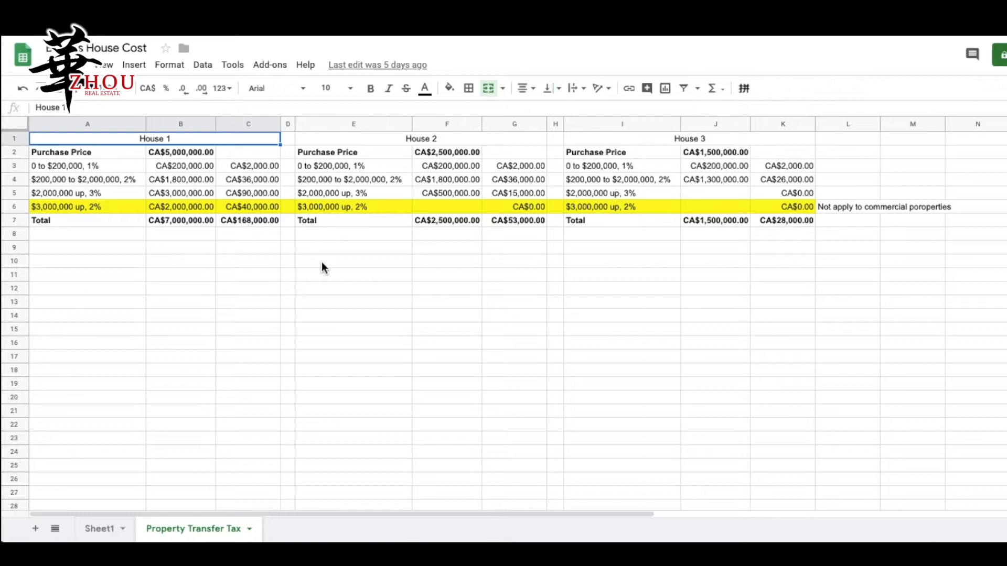
pyautogui.moveTo(241, 244)
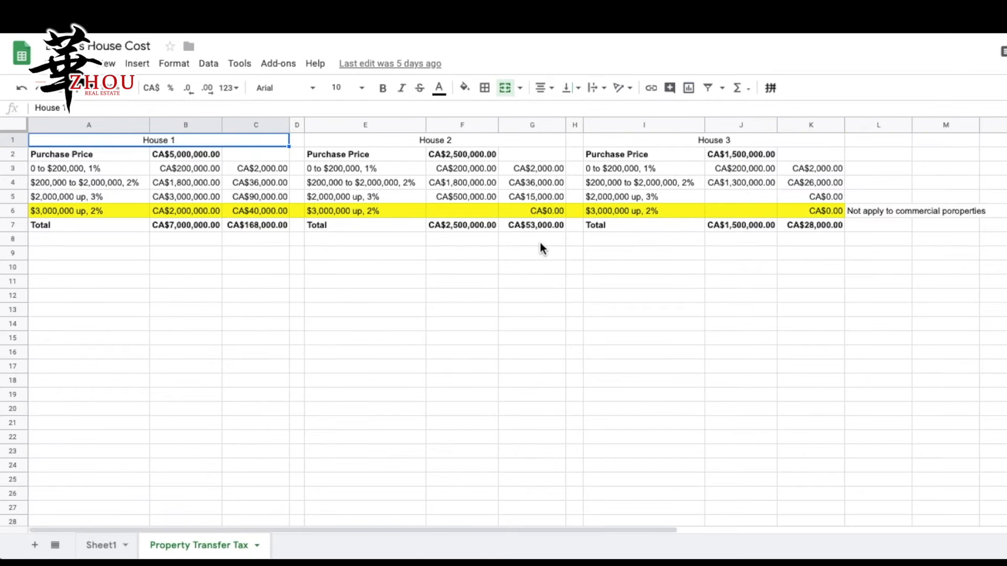
pyautogui.moveTo(614, 205)
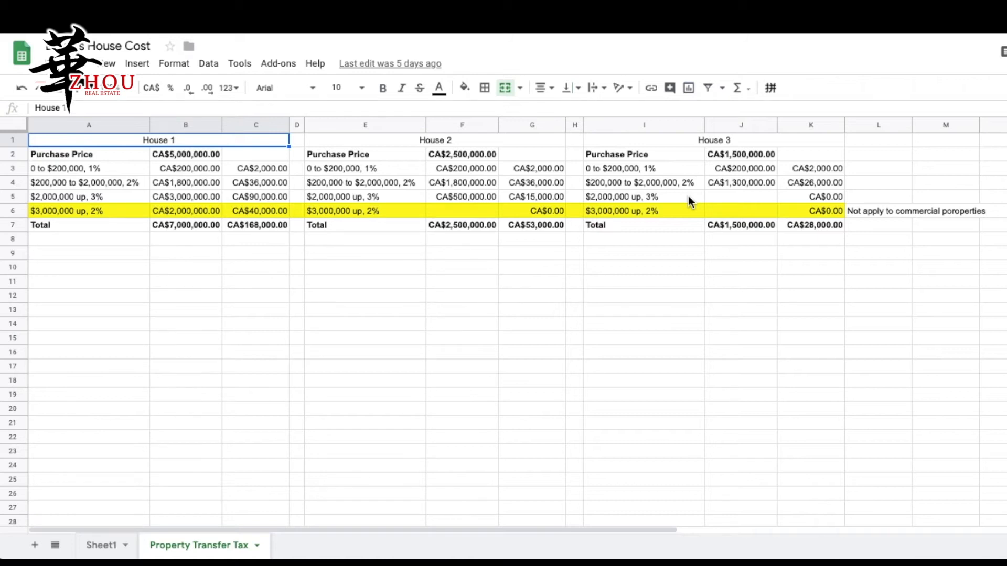
pyautogui.moveTo(687, 219)
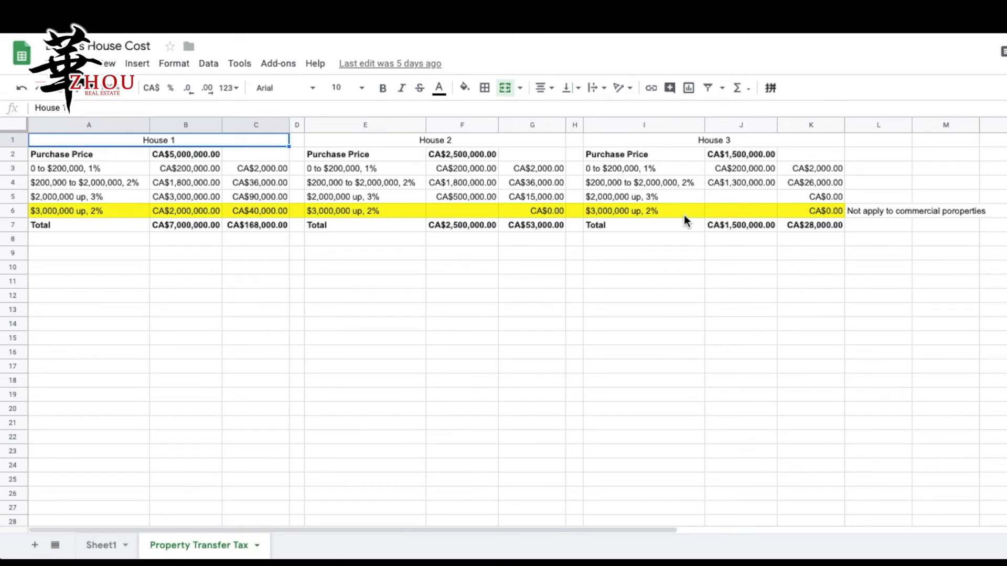
pyautogui.moveTo(685, 262)
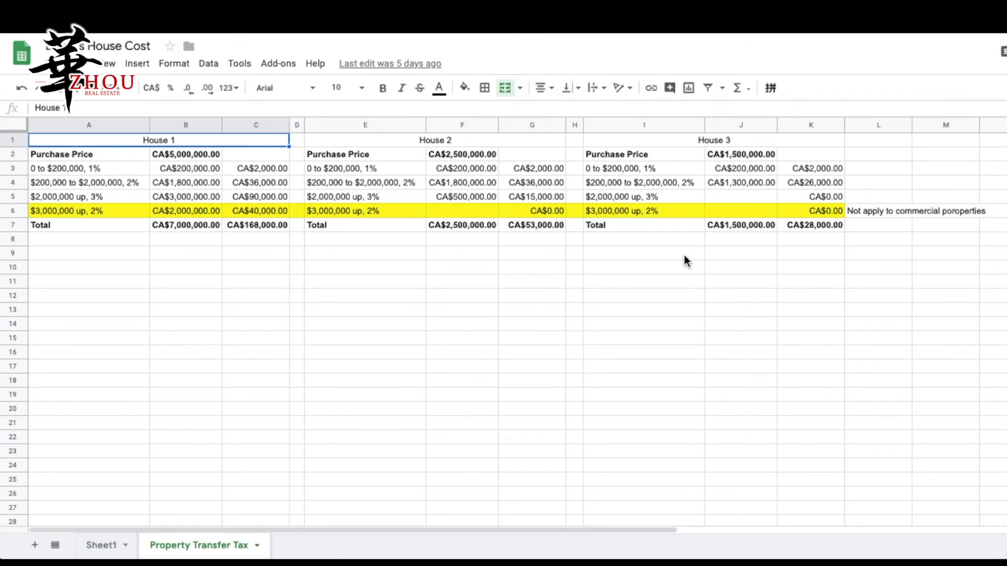